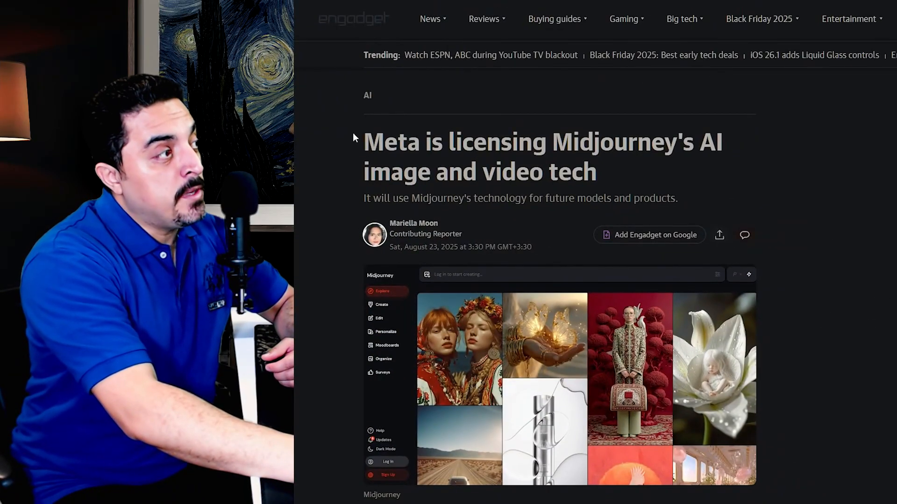
# Highlight the Meta-licenses-Midjourney headline, scroll the article and open Alexandr Wang's embedded X post.
pyautogui.moveTo(364, 142); pyautogui.dragTo(597, 172)
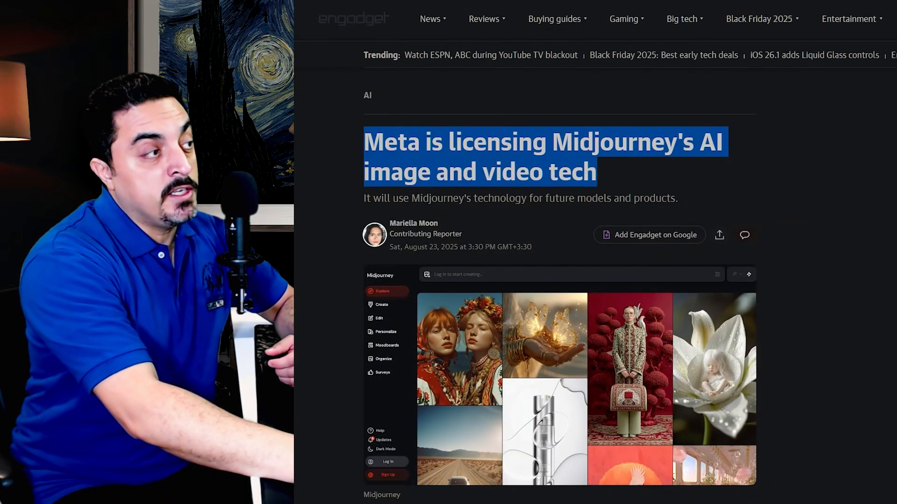
pyautogui.scroll(-3)
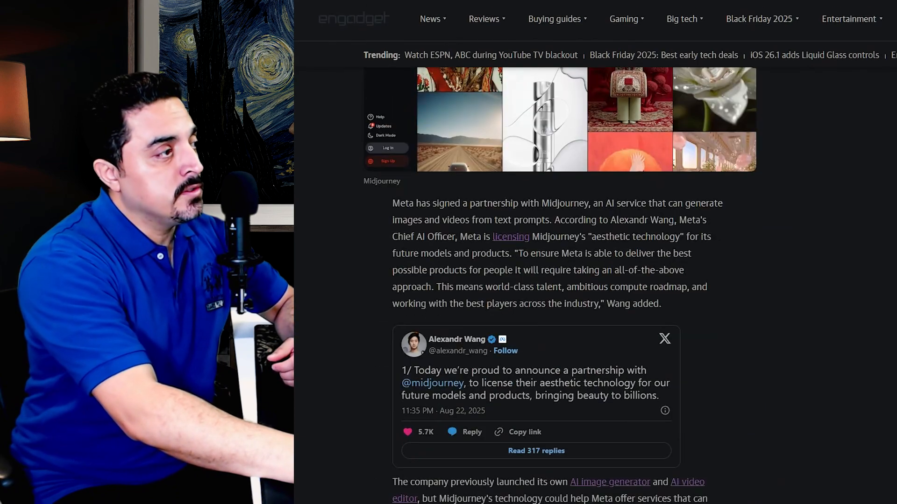
pyautogui.scroll(-3)
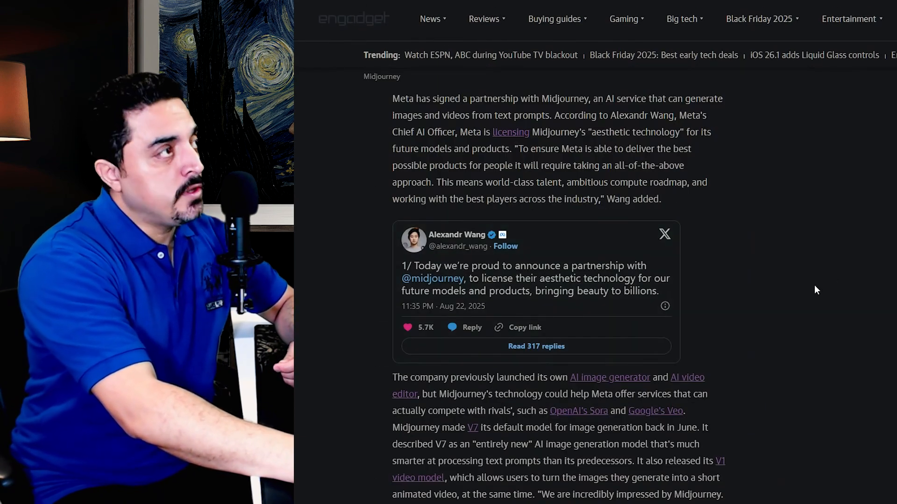
pyautogui.click(536, 278)
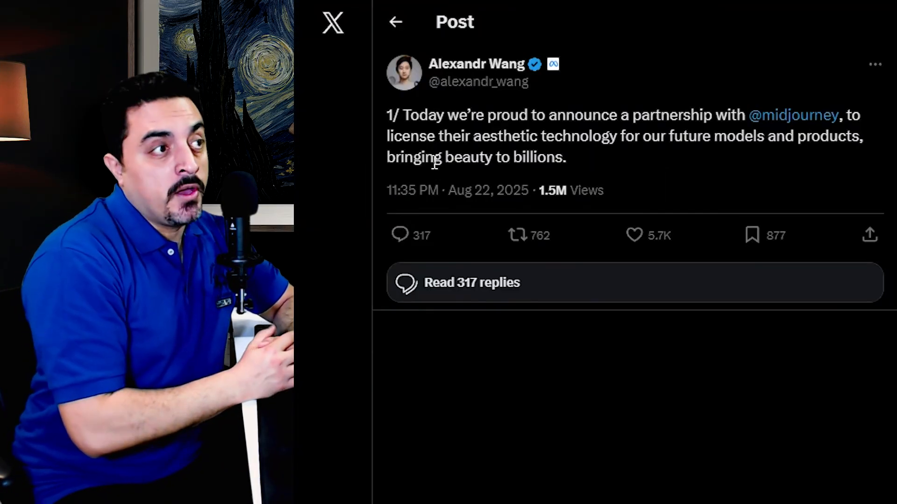
pyautogui.moveTo(548, 115); pyautogui.dragTo(846, 115)
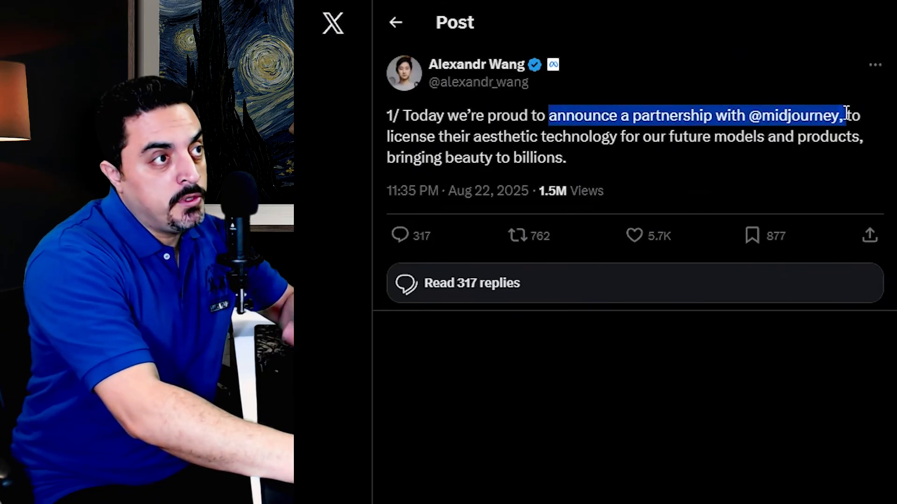
pyautogui.moveTo(855, 115); pyautogui.dragTo(520, 136)
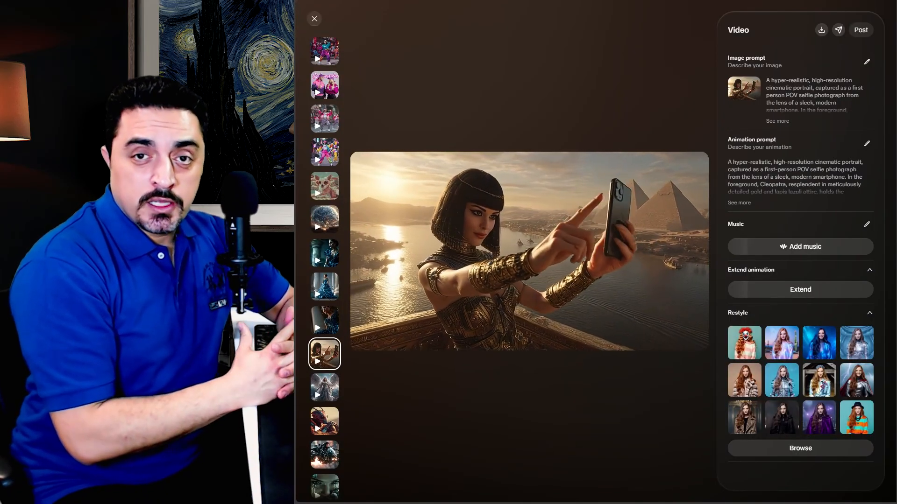
pyautogui.click(324, 50)
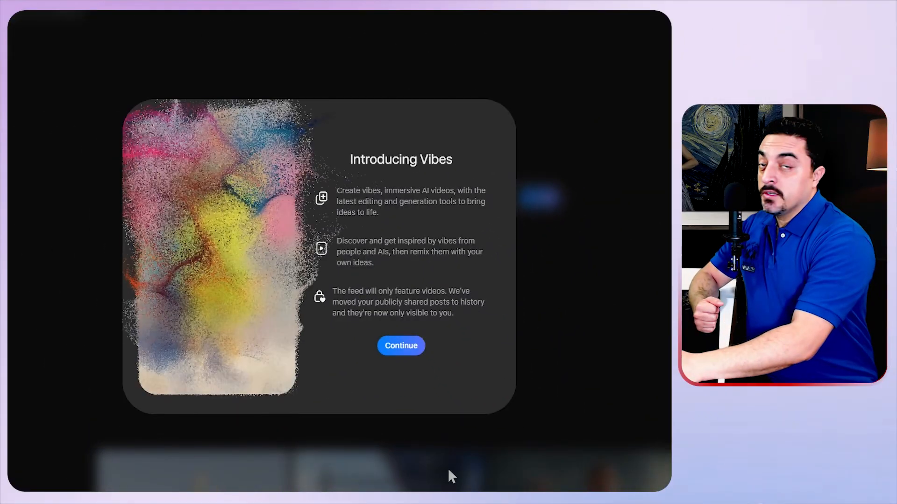
# Dismiss the Vibes intro, open the nightclub dancing woman video and start its remix.
pyautogui.click(401, 346)
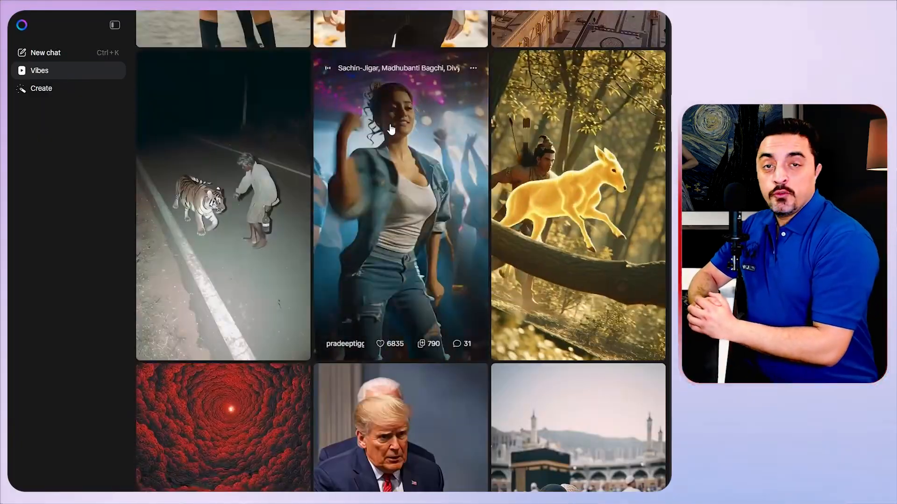
pyautogui.click(400, 205)
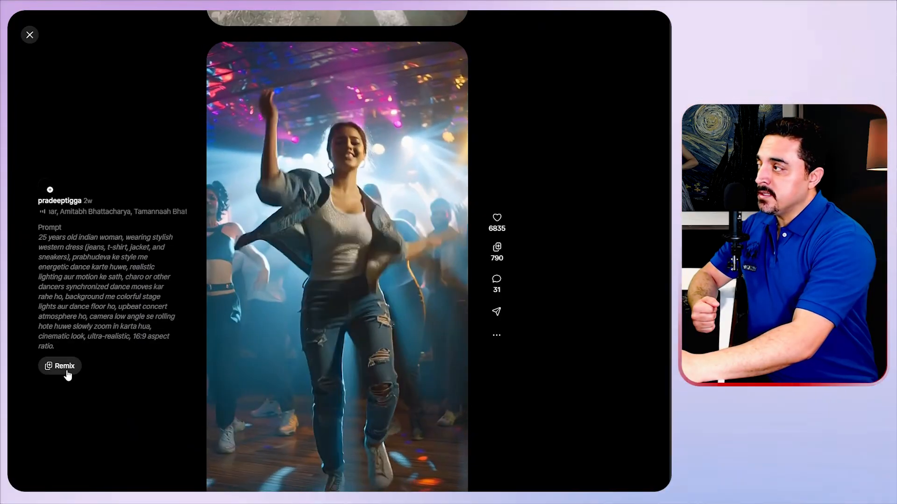
pyautogui.click(60, 366)
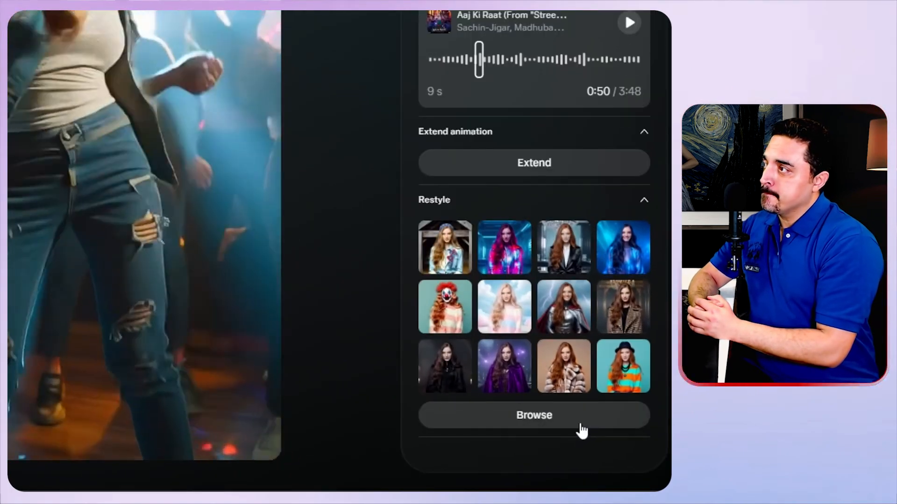
# Browse all restyle looks, preview Cyberpunk and search the styles for 'robot'.
pyautogui.click(534, 415)
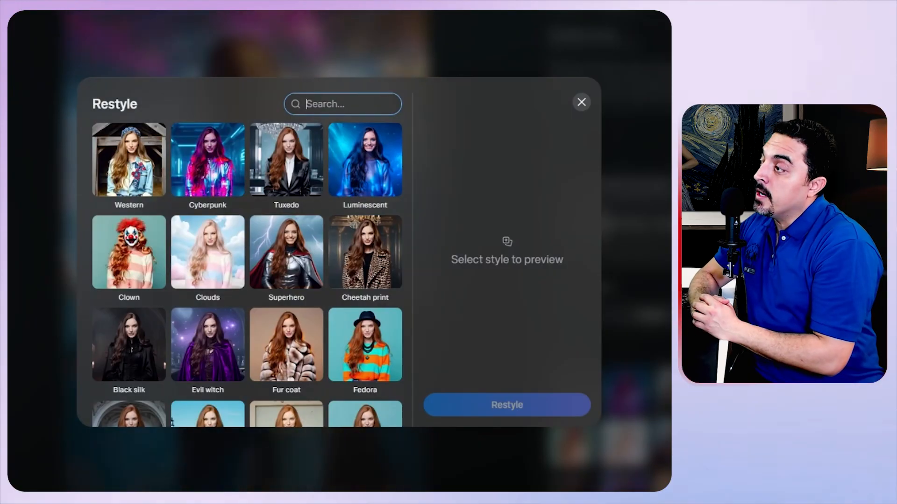
pyautogui.click(207, 160)
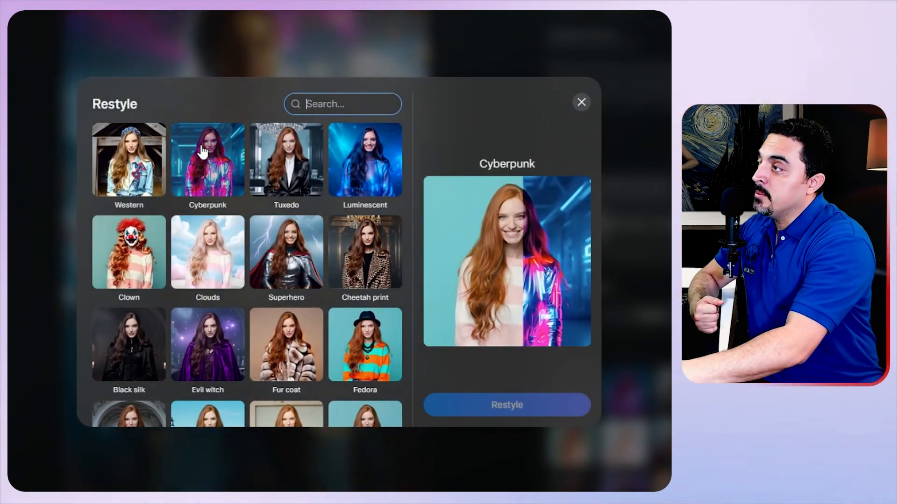
pyautogui.write('robot')
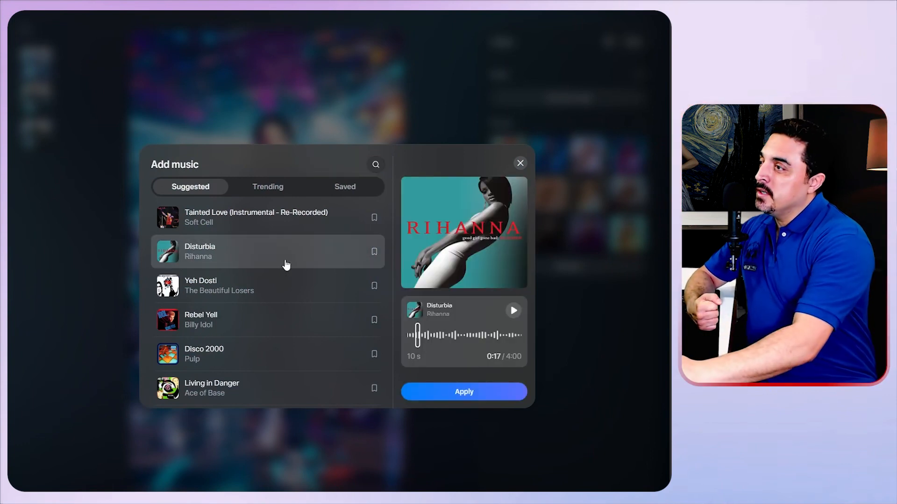
# Apply Disturbia by Rihanna as the soundtrack and bring up the share menu.
pyautogui.click(611, 41)
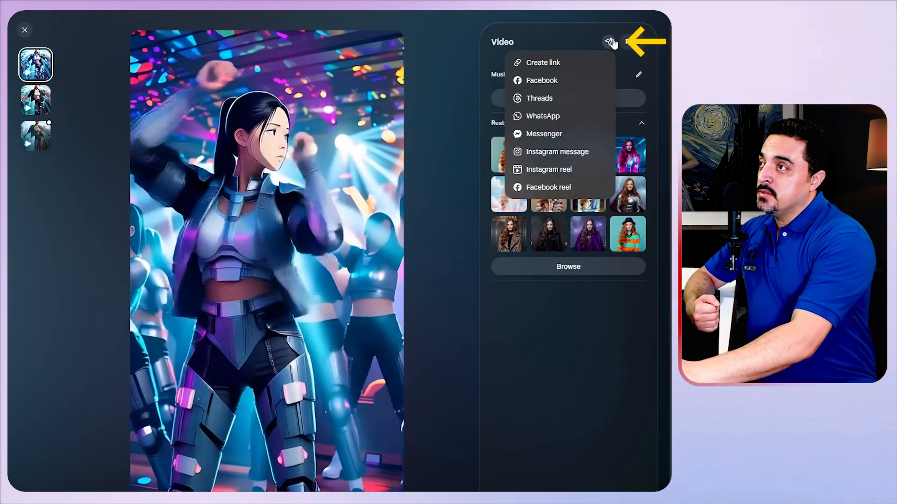
pyautogui.click(608, 42)
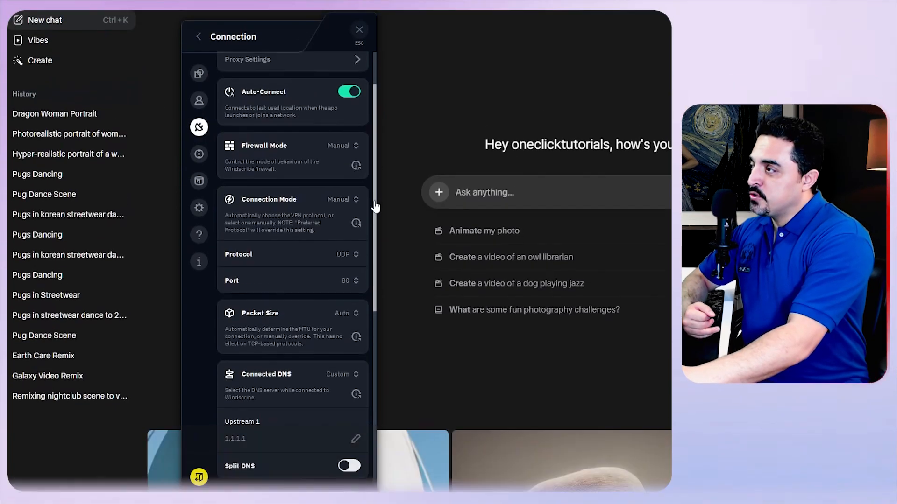
# Set Windscribe's Packet Size option to Forced.
pyautogui.click(343, 122)
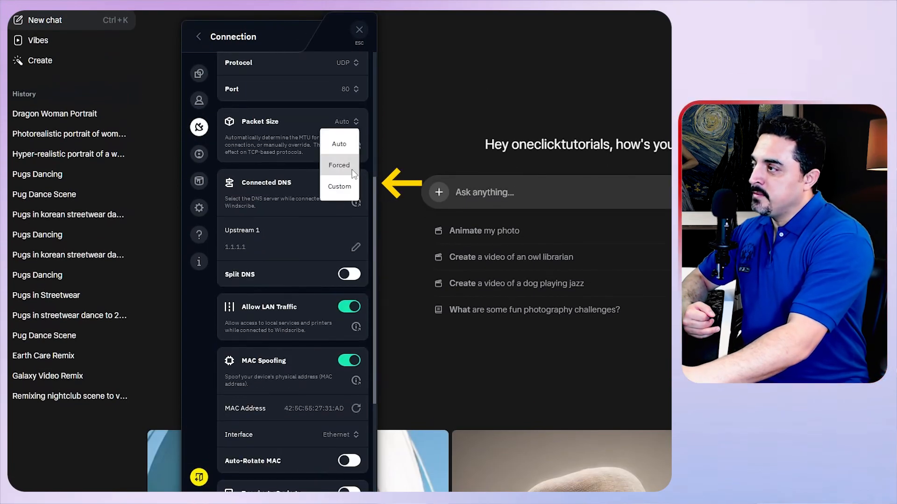
pyautogui.click(338, 187)
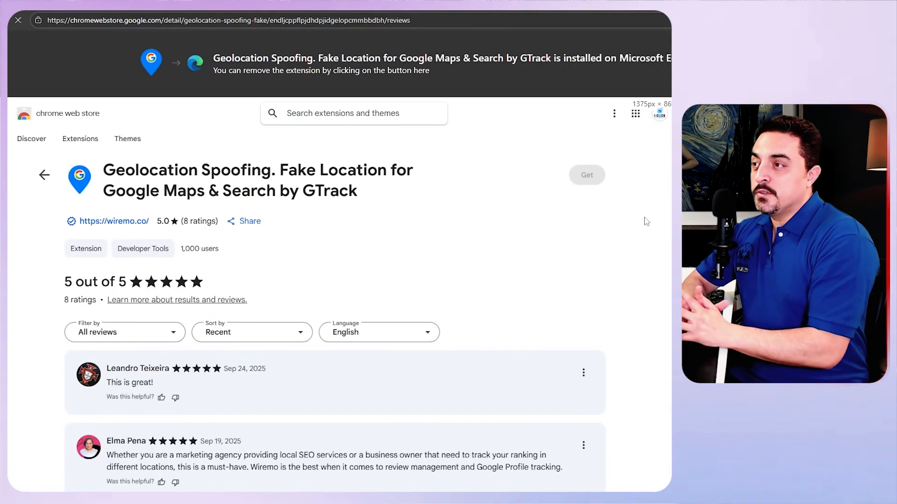
# Set GTrack's spoofed location to 'Seattle, WA' and toggle Location Spoofing.
pyautogui.click(587, 174)
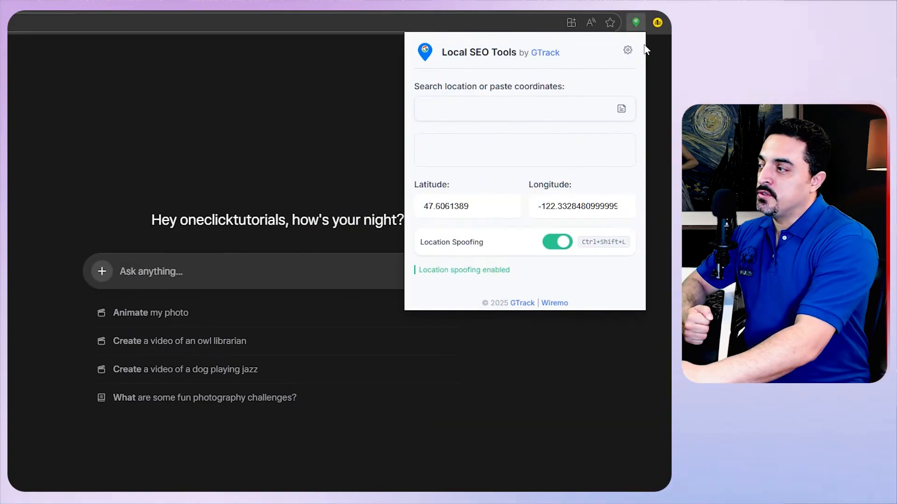
pyautogui.write('Seattle, WA')
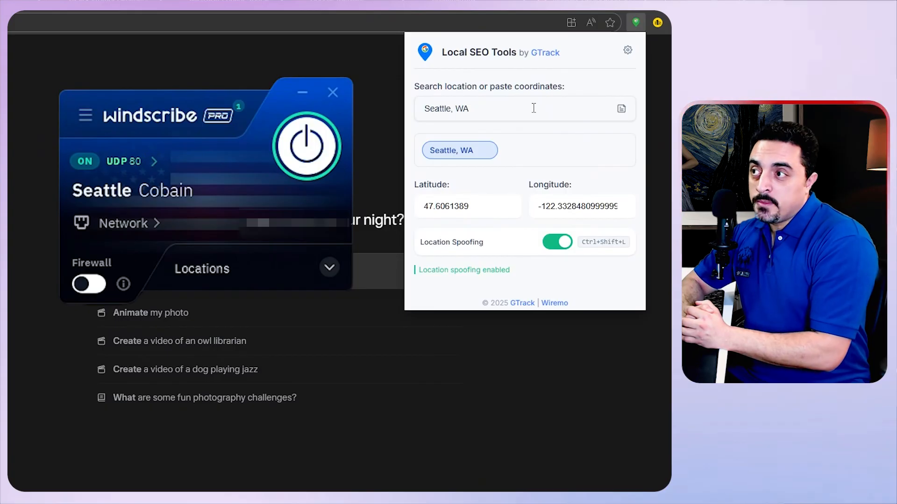
pyautogui.click(555, 241)
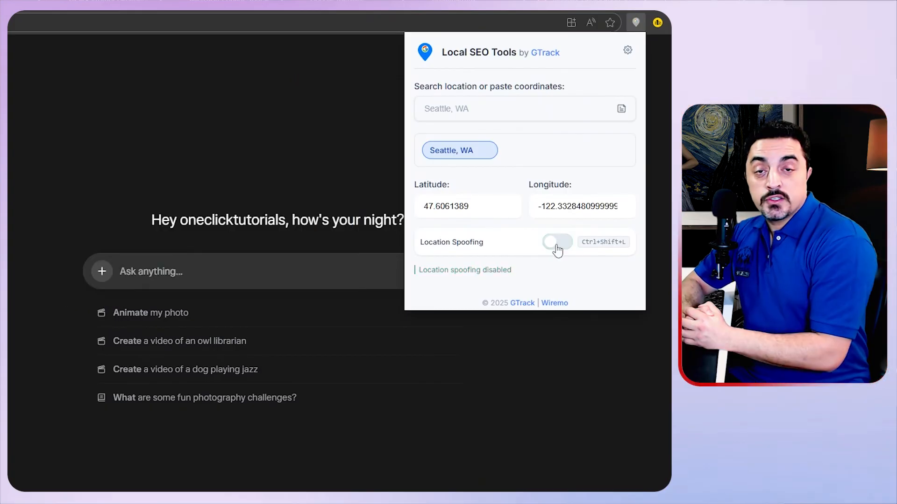
pyautogui.click(557, 241)
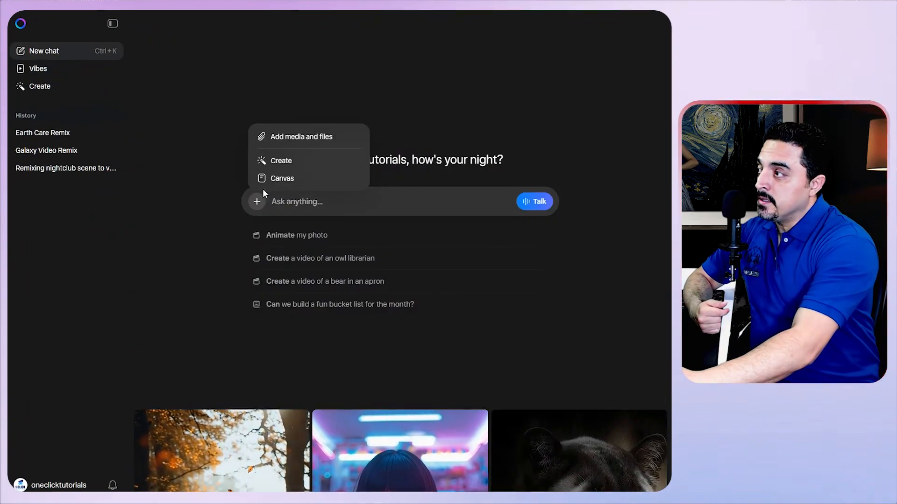
# Switch the chat to Create mode, copy the dancing-pugs streetwear prompt and send it for a 9:16 image.
pyautogui.click(281, 160)
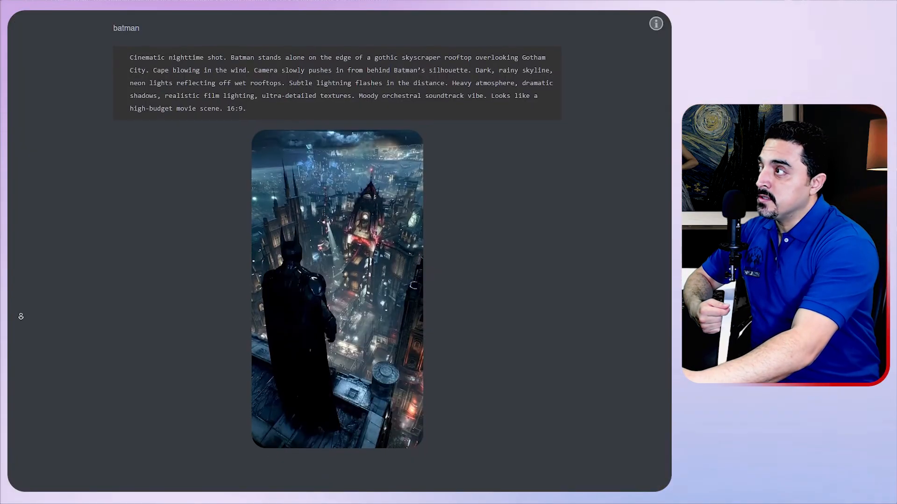
pyautogui.scroll(-3)
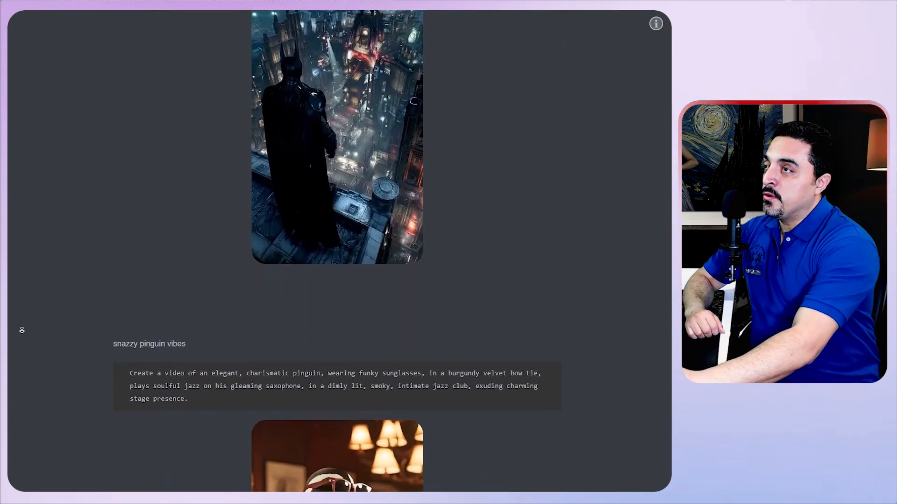
pyautogui.scroll(-3)
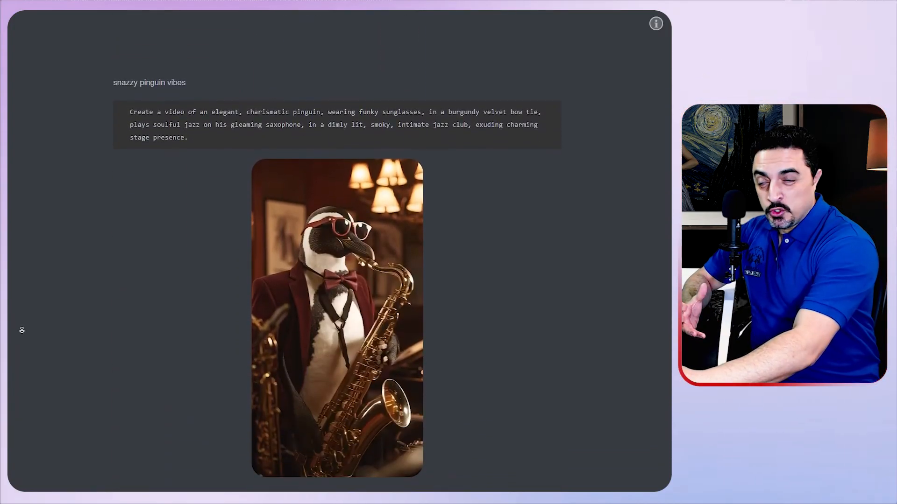
pyautogui.scroll(-3)
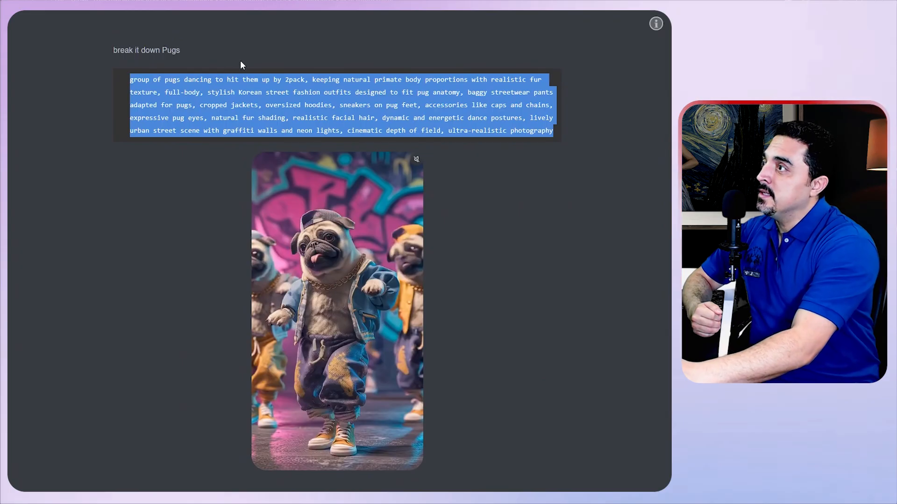
pyautogui.click(389, 239)
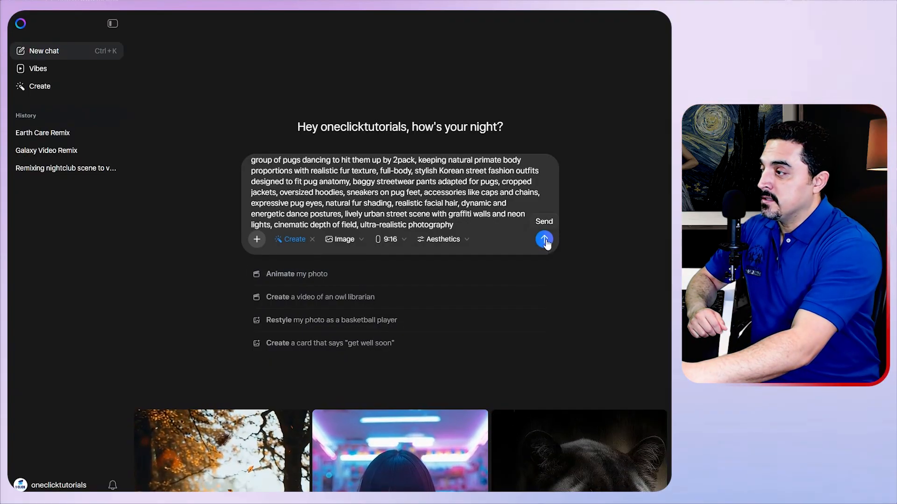
pyautogui.click(544, 239)
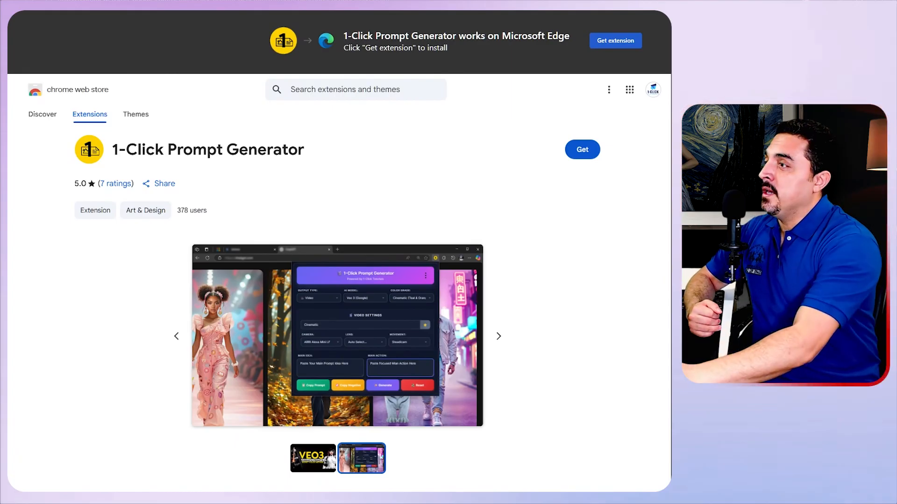
# Install the 1-Click Prompt Generator extension and bring up its panel.
pyautogui.click(582, 149)
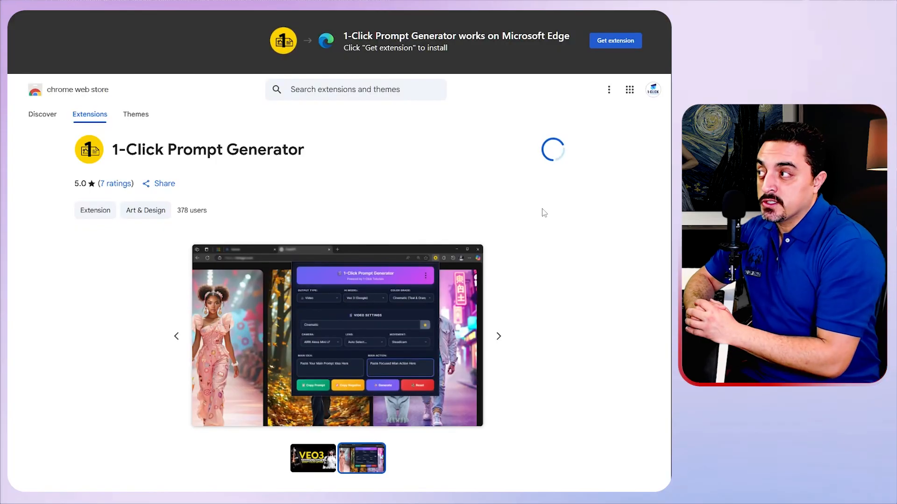
pyautogui.click(614, 40)
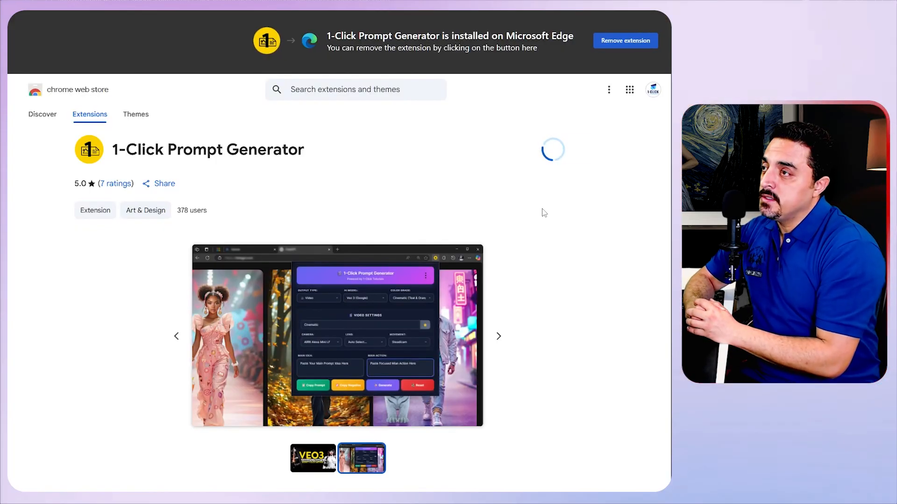
pyautogui.click(567, 22)
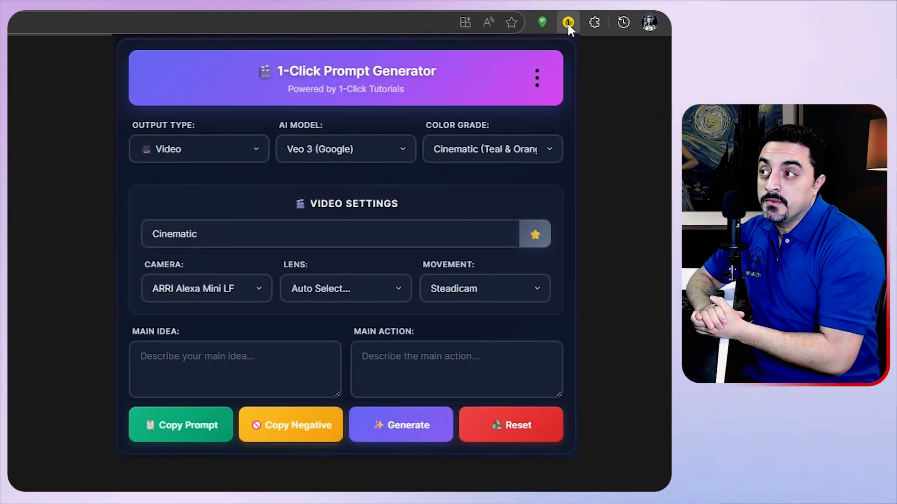
# Set Output Type to Image and AI Model to Midjourney.
pyautogui.click(198, 148)
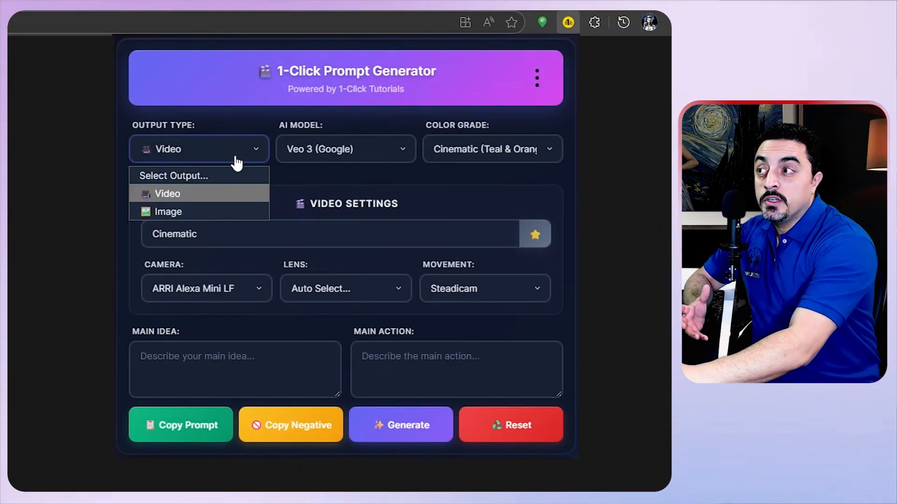
pyautogui.click(346, 149)
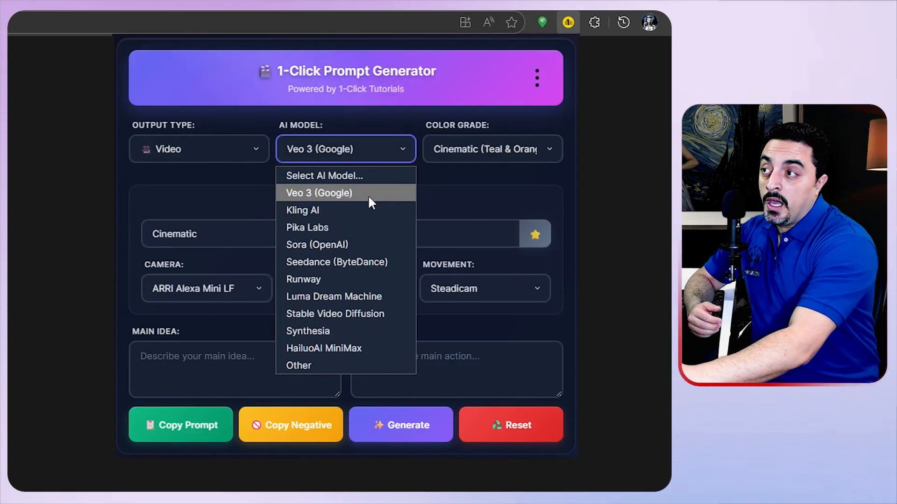
pyautogui.moveTo(308, 227)
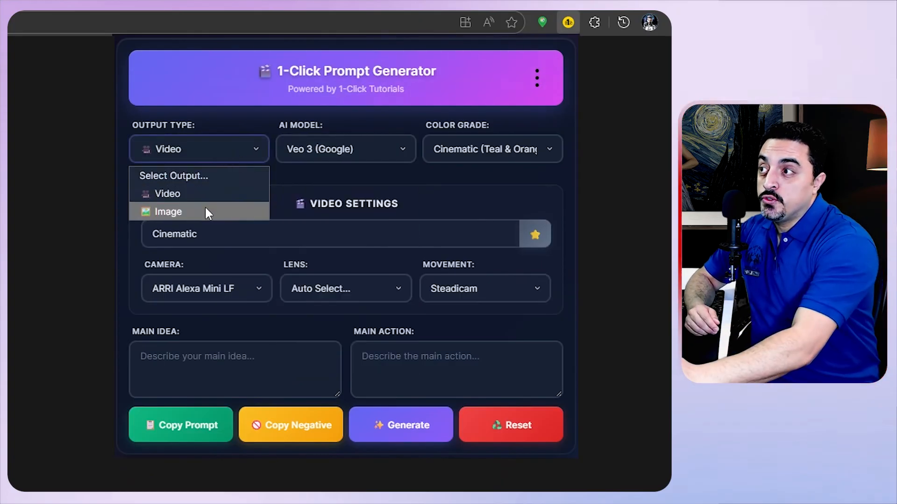
pyautogui.click(168, 212)
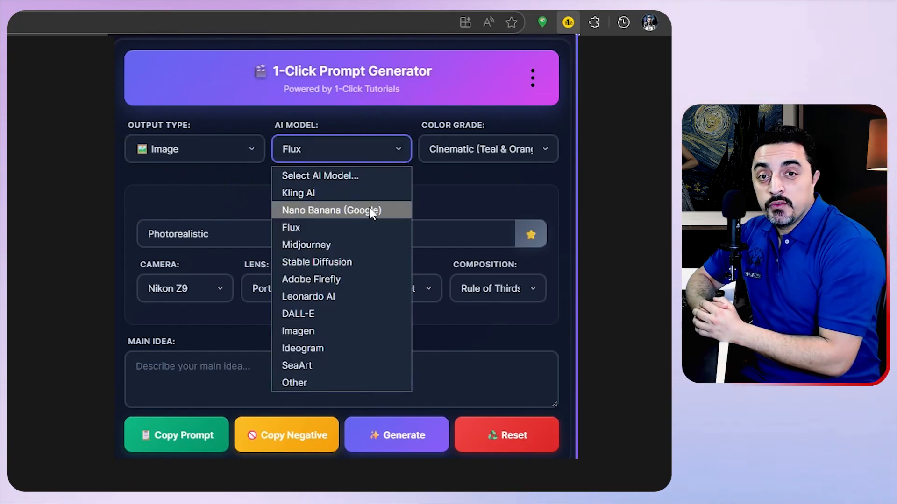
pyautogui.moveTo(370, 235)
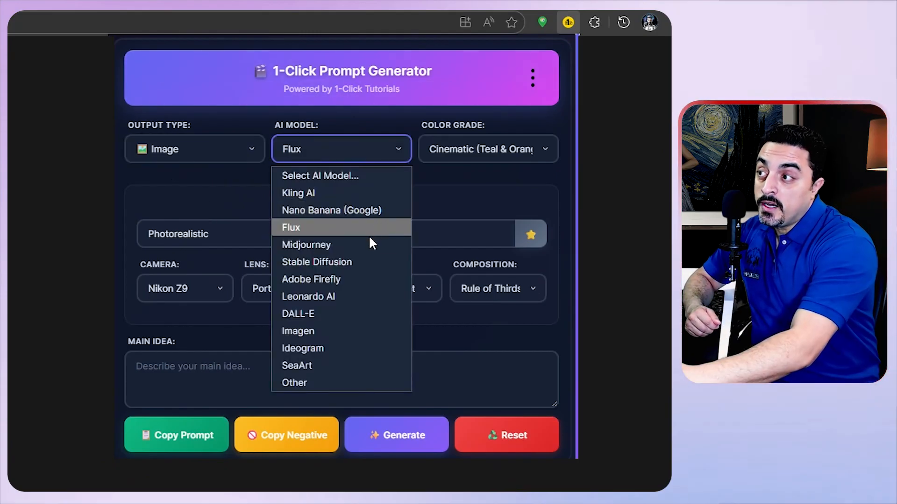
pyautogui.moveTo(307, 244)
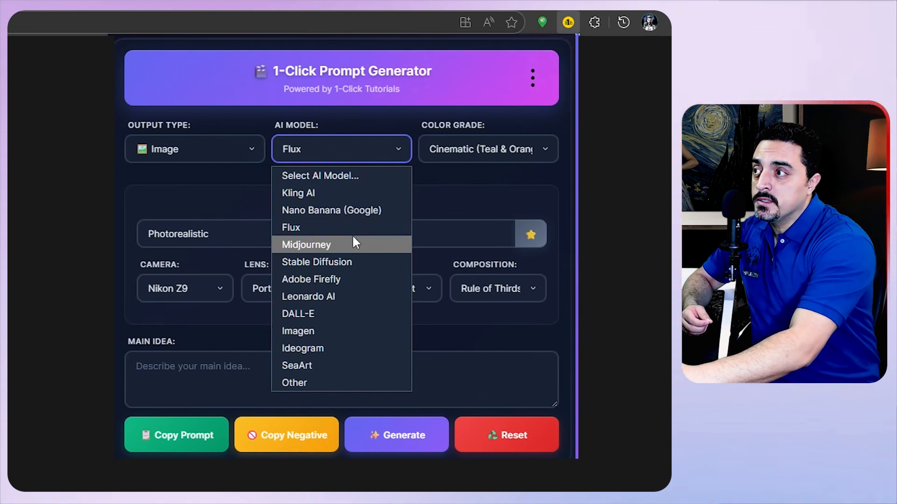
pyautogui.click(307, 244)
pyautogui.write('real')
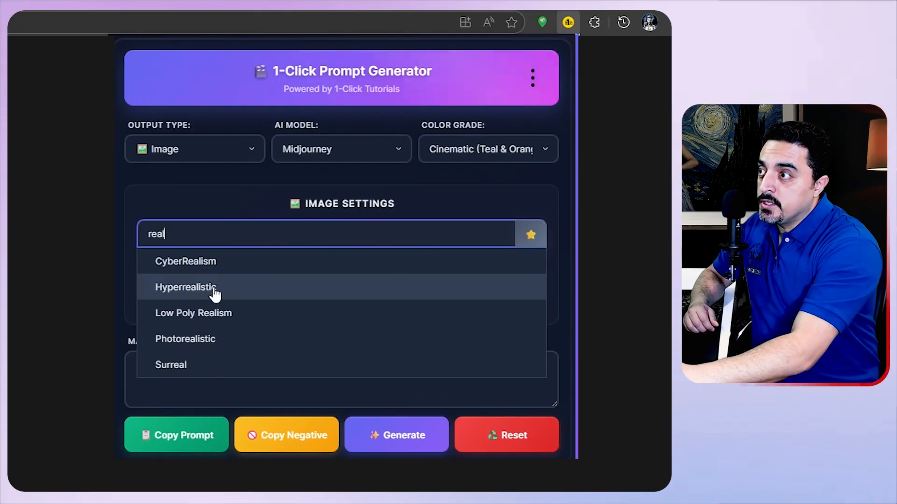
# Choose Hyperrealistic style and Full Body Shot, then generate the pug prompt.
pyautogui.click(185, 287)
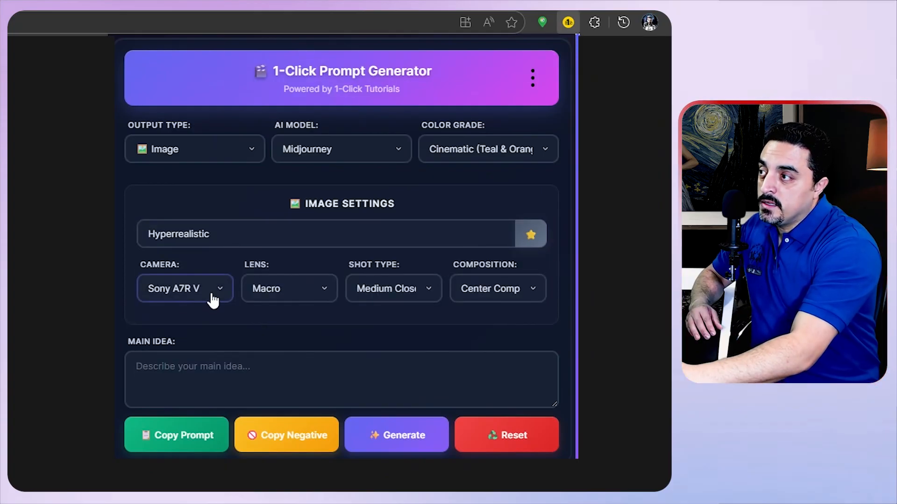
pyautogui.click(393, 288)
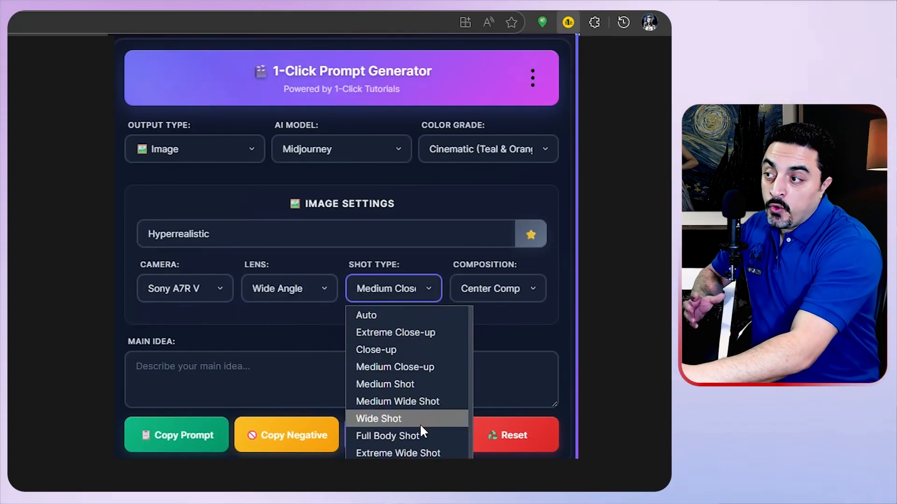
pyautogui.click(388, 436)
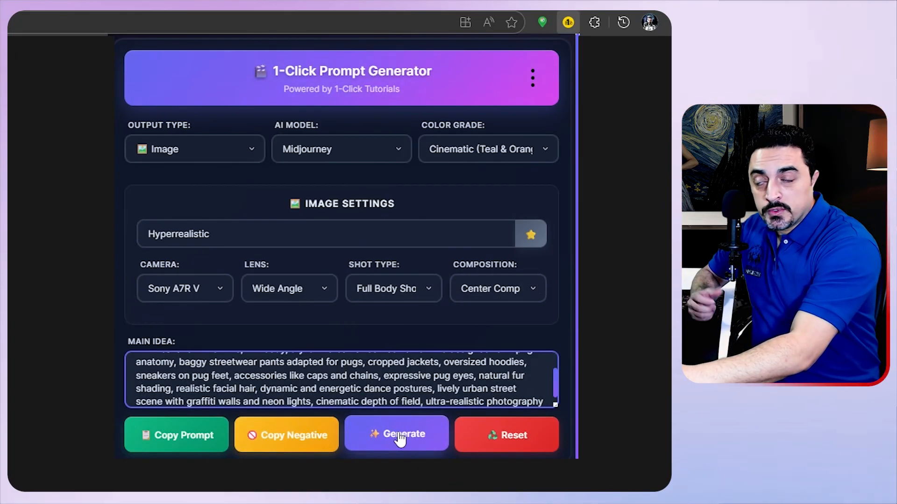
pyautogui.click(396, 434)
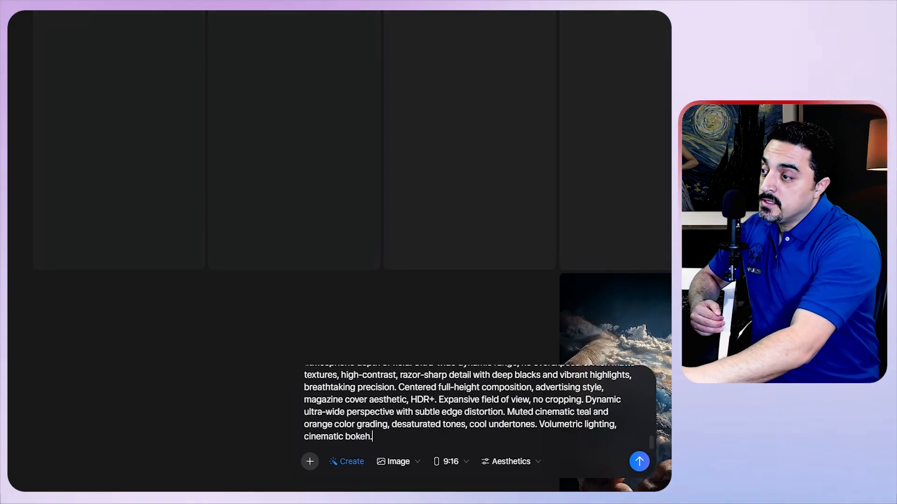
pyautogui.moveTo(639, 461)
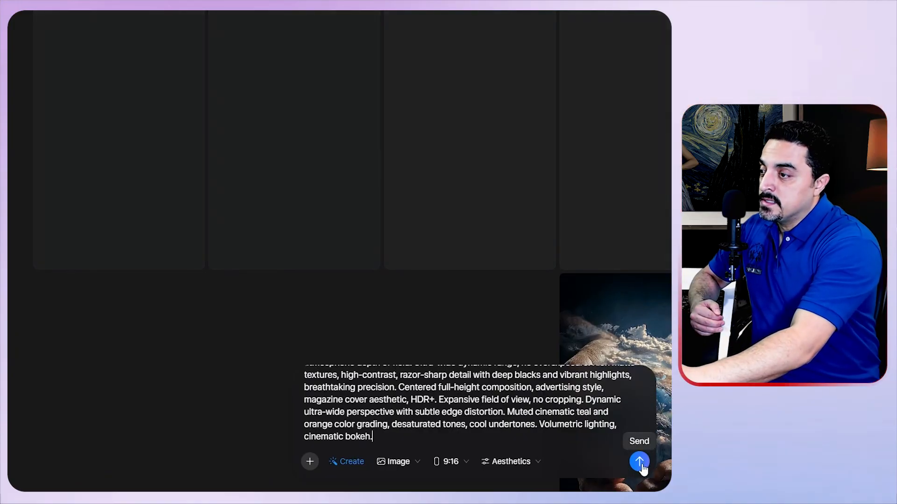
# Send the generated cinematic pug prompt so Meta AI starts a 12-image batch.
pyautogui.click(638, 462)
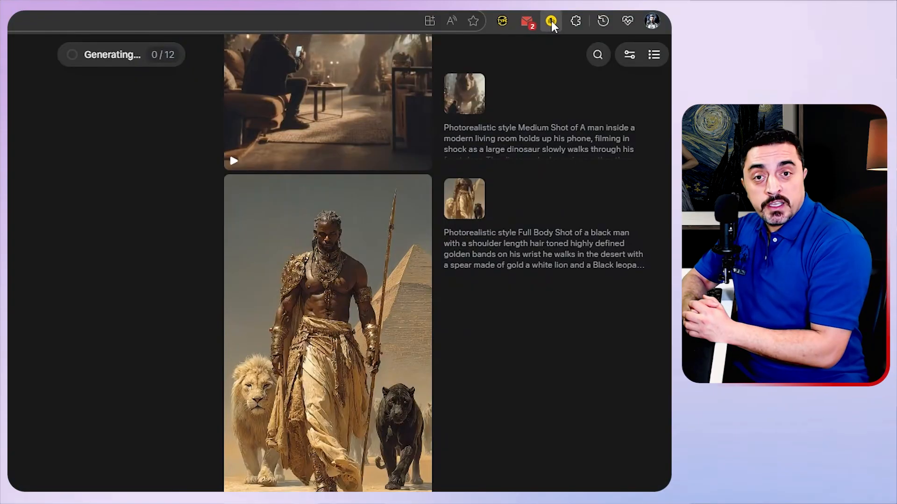
# Reopen the prompt generator and set Color Grade to Mutated (Color Shifted).
pyautogui.click(551, 22)
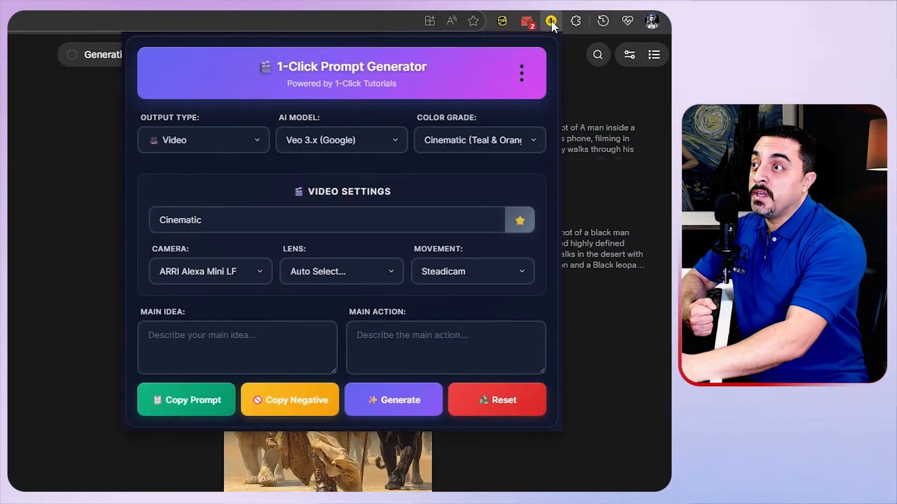
pyautogui.click(551, 21)
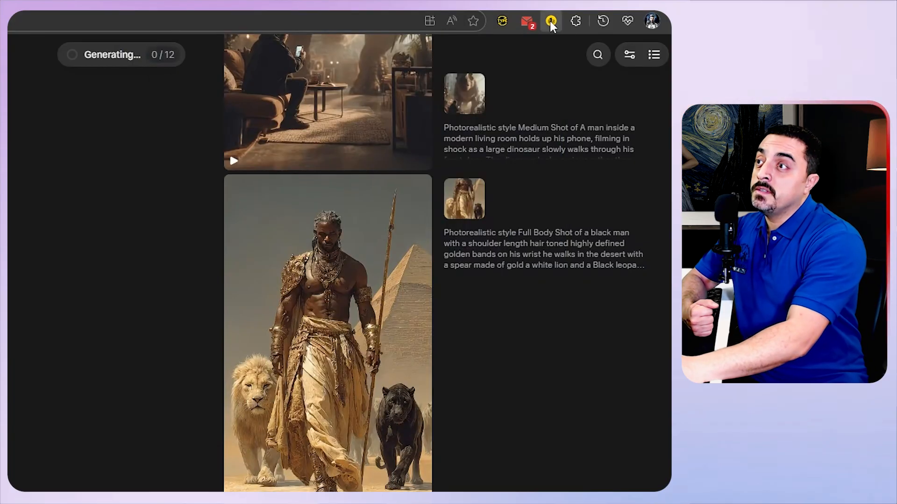
pyautogui.click(551, 21)
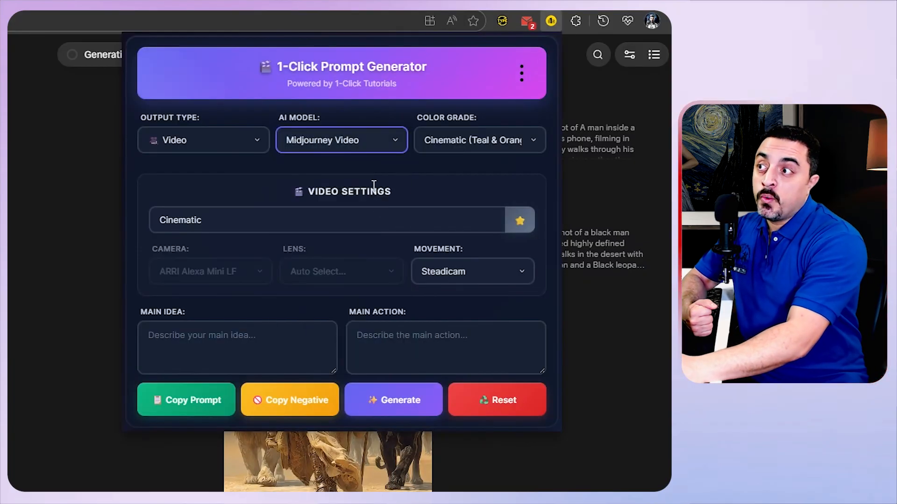
pyautogui.click(479, 140)
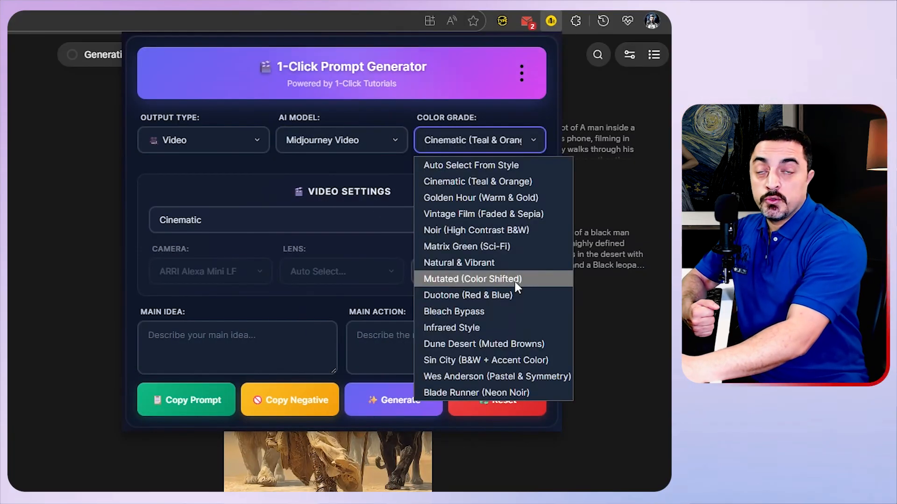
pyautogui.click(471, 280)
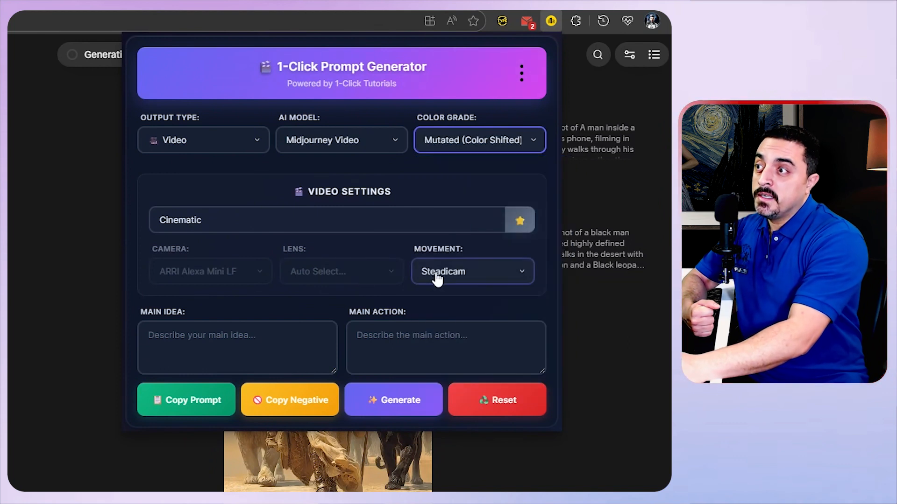
pyautogui.moveTo(312, 280)
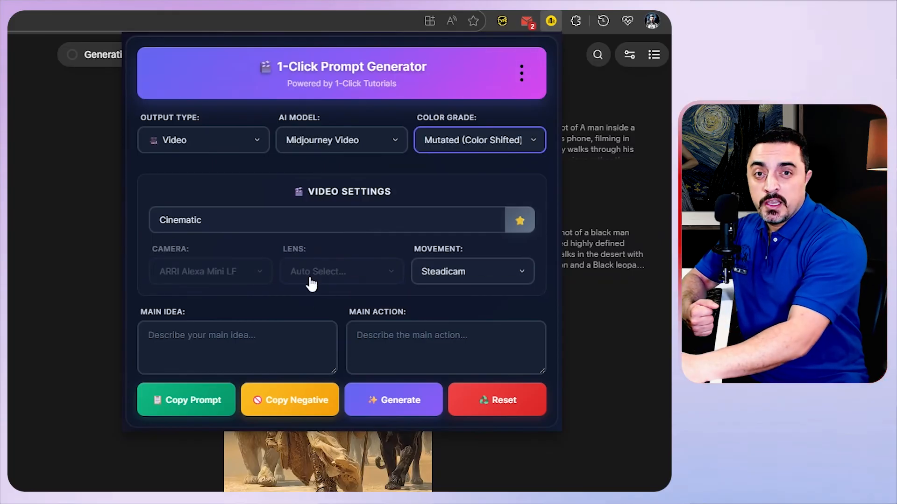
# Set Movement to Static Shot and begin entering the woman-with-white-dragon idea.
pyautogui.click(470, 271)
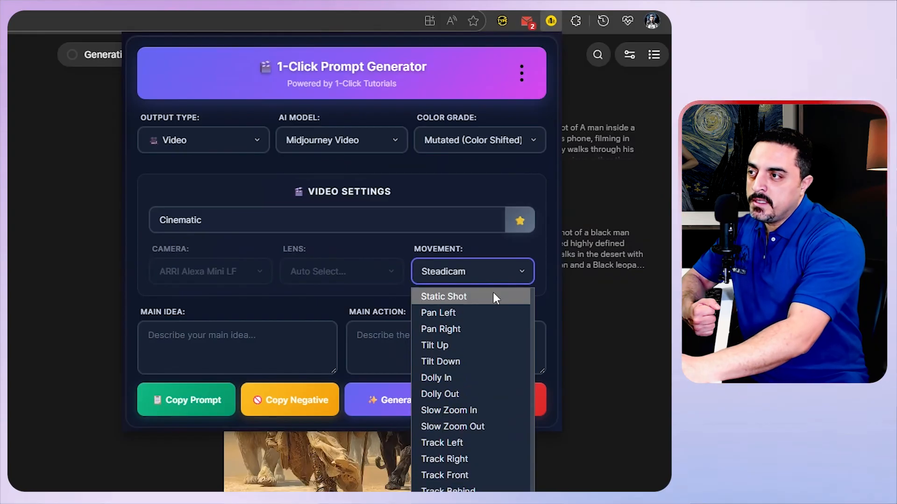
pyautogui.click(444, 296)
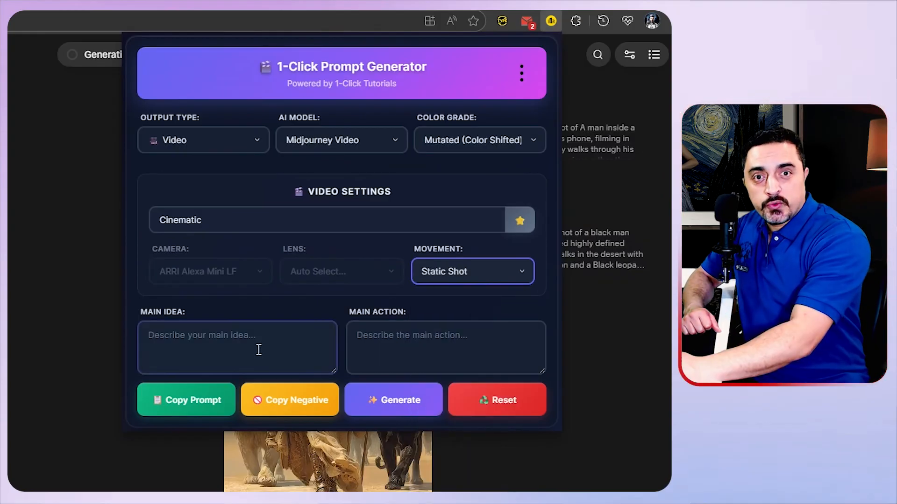
pyautogui.click(393, 399)
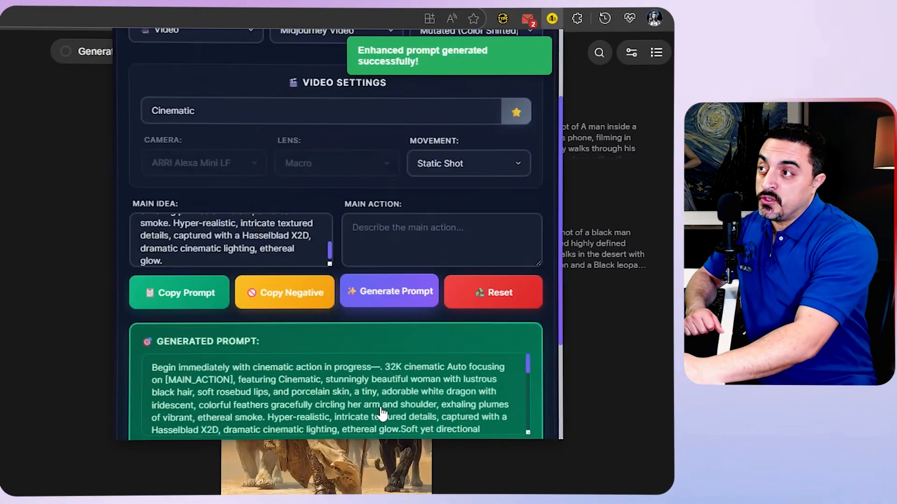
# Paste the static-shot video prompt, raise Weirdness slightly and set Stylization to 100 in Aesthetics.
pyautogui.scroll(-3)
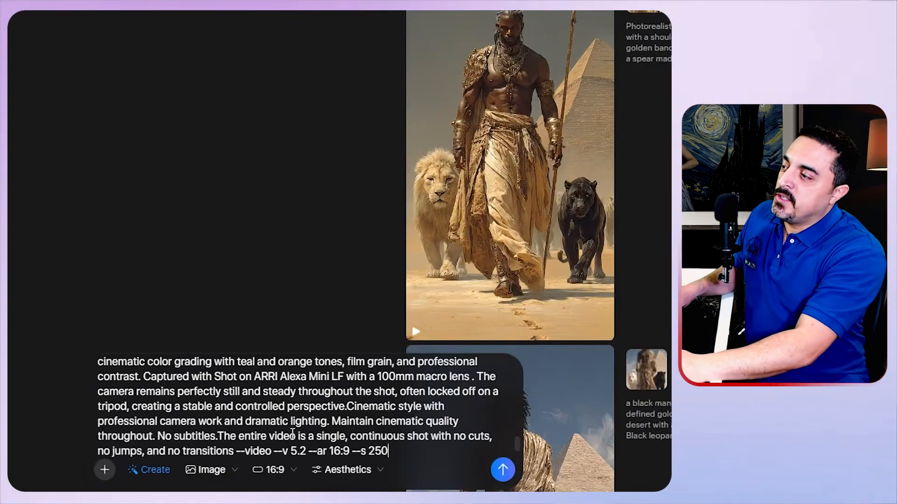
pyautogui.click(274, 470)
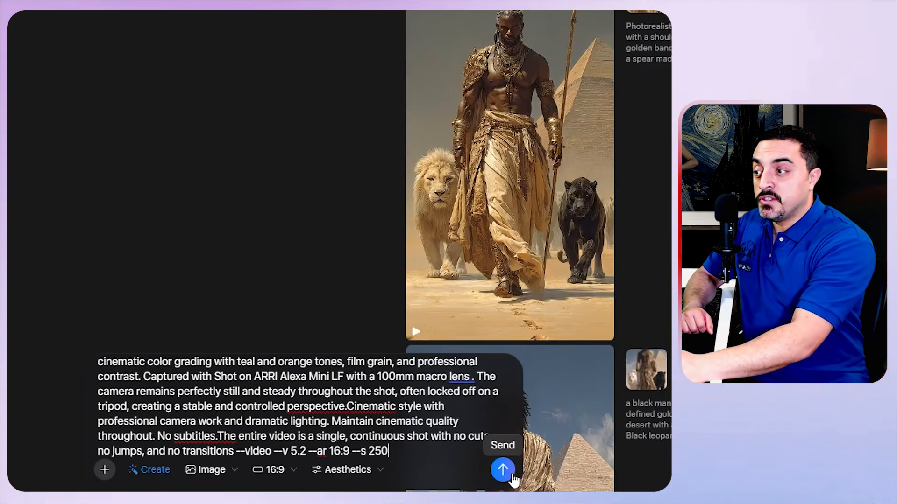
pyautogui.click(347, 470)
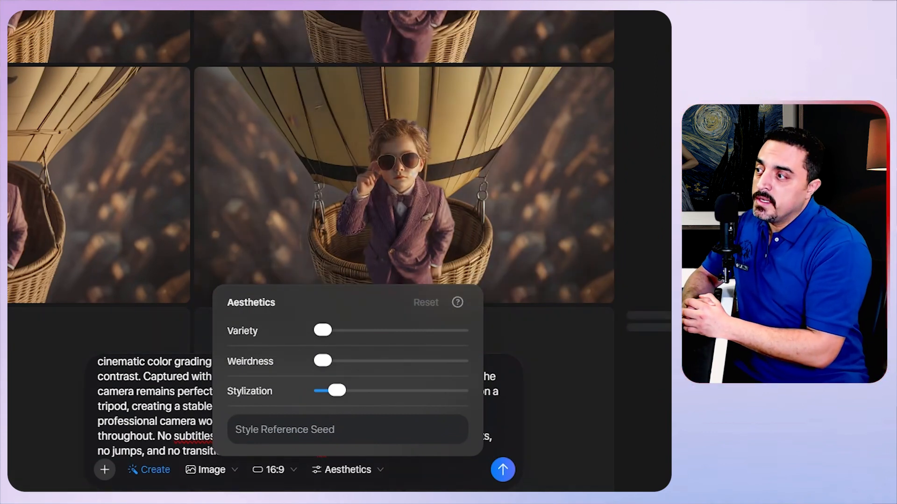
pyautogui.moveTo(323, 360); pyautogui.dragTo(335, 361)
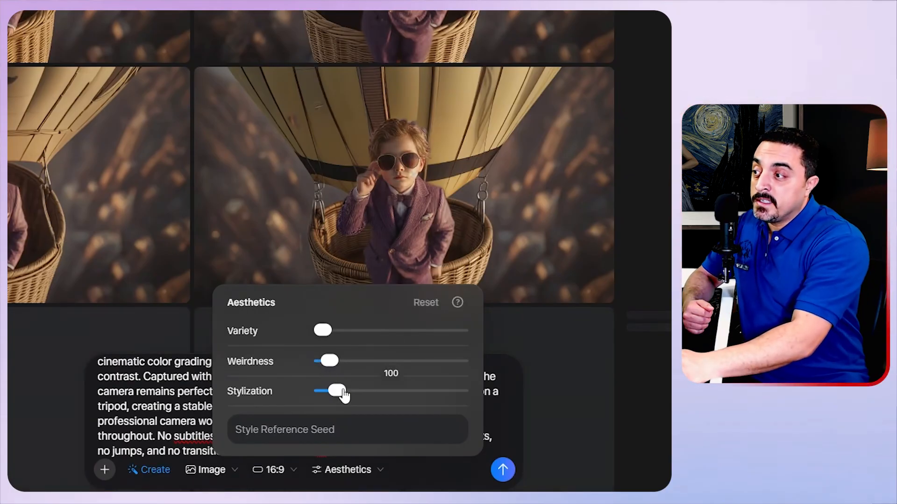
pyautogui.moveTo(329, 391); pyautogui.dragTo(355, 391)
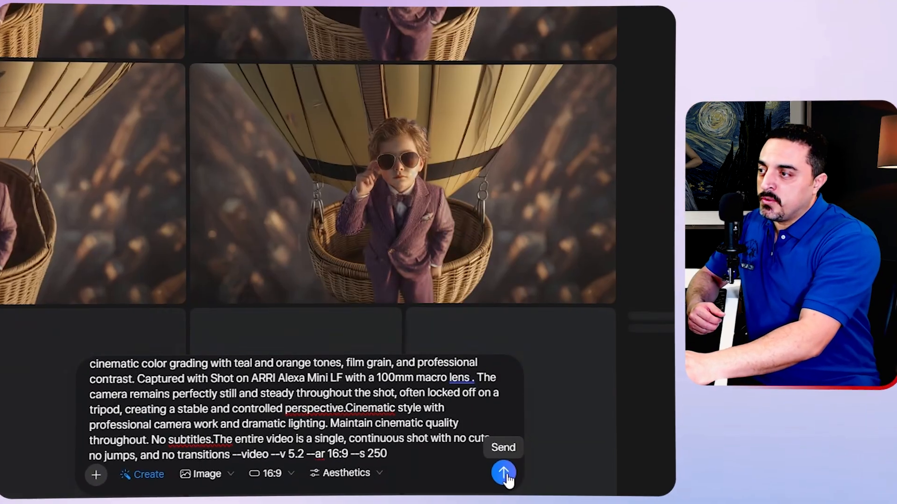
# Submit the prompt, animate the woman-with-dragon image, then start a custom zoom-out rotating animation of the balloon image.
pyautogui.click(503, 472)
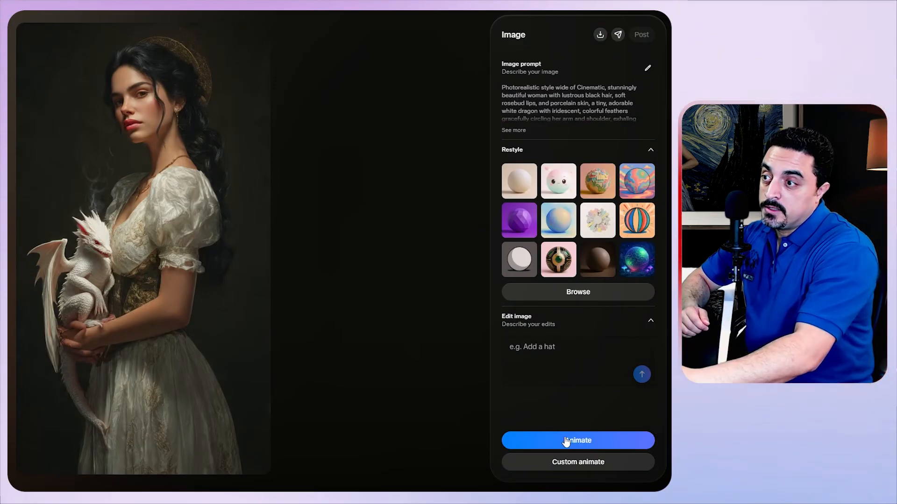
pyautogui.click(577, 440)
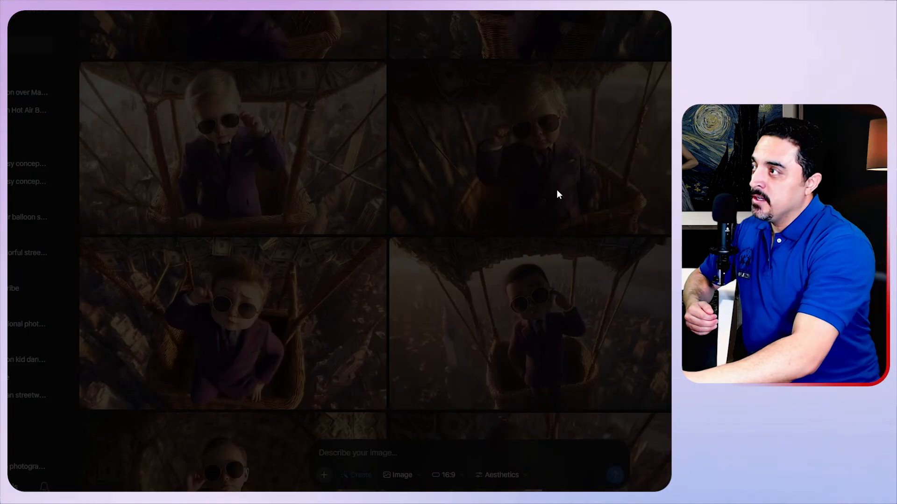
pyautogui.click(231, 148)
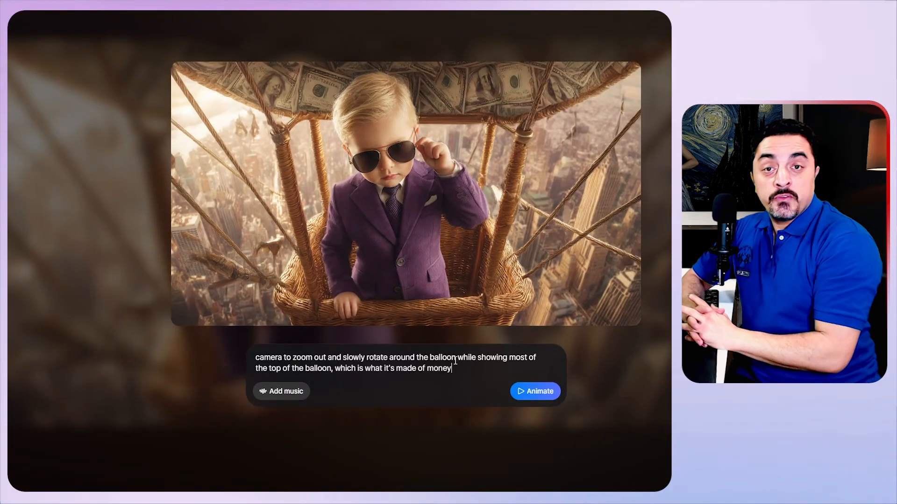